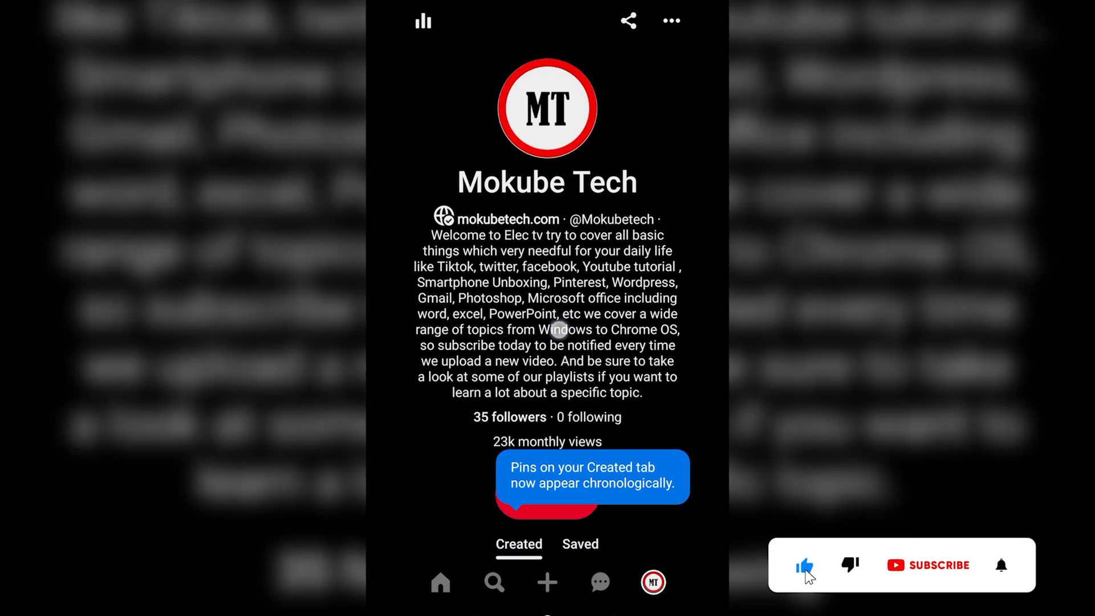
Dismiss the Created tab tip and open Country/region under Settings > Personal information
{"action": "left_click", "coordinate": [928, 566]}
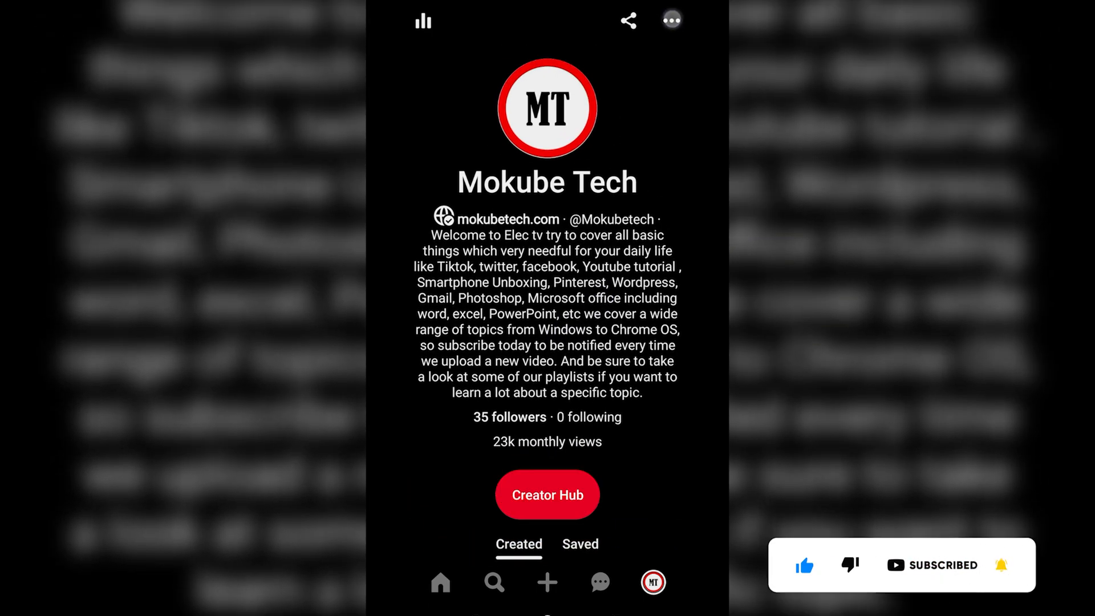
{"action": "left_click", "coordinate": [670, 20]}
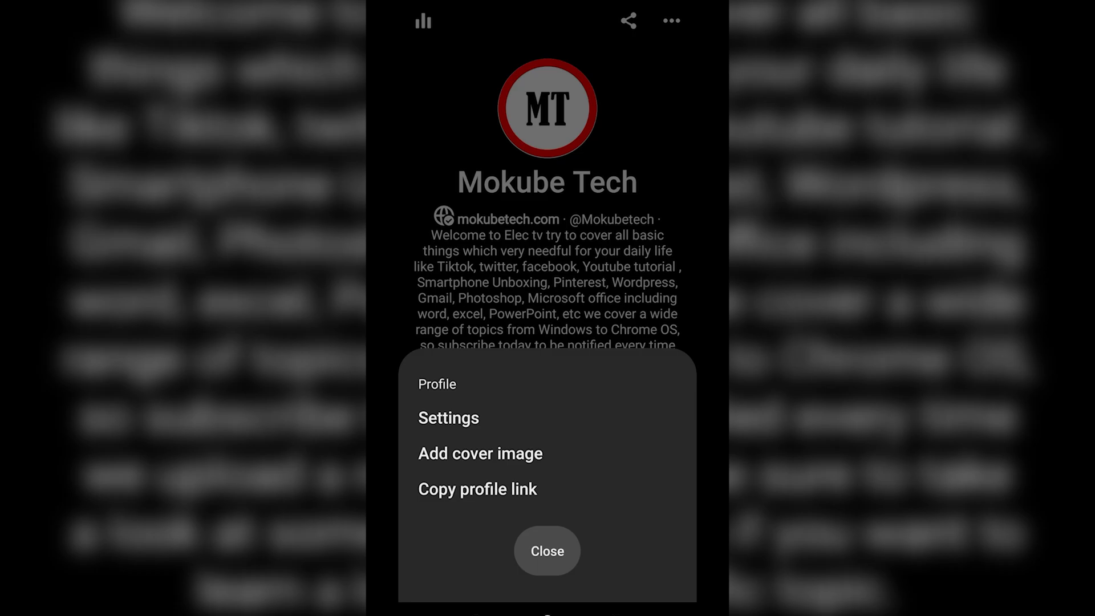
{"action": "left_click", "coordinate": [448, 417]}
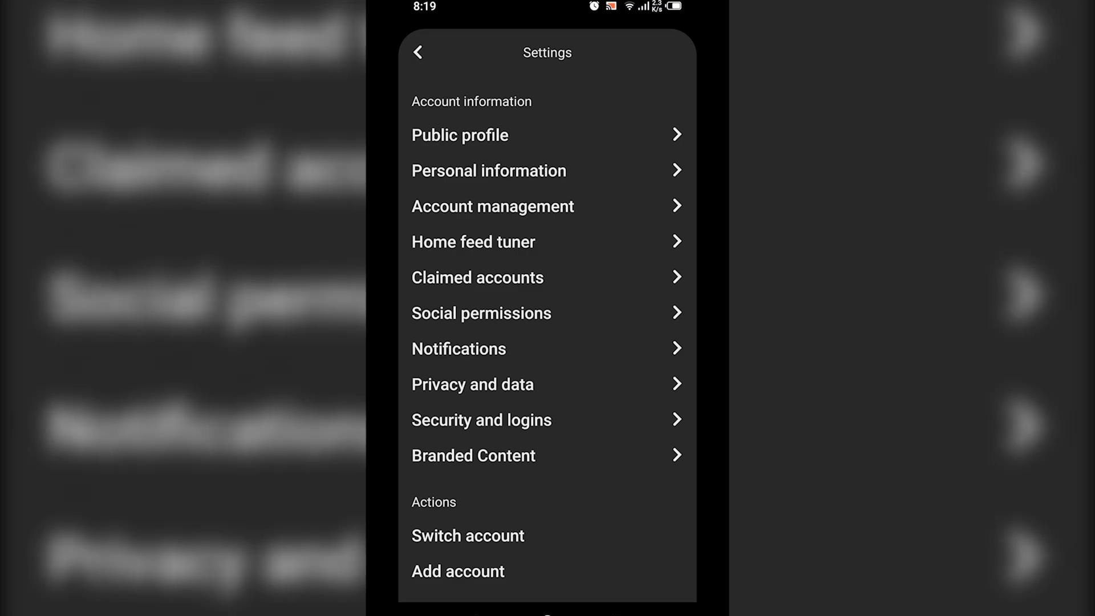
{"action": "left_click", "coordinate": [489, 170]}
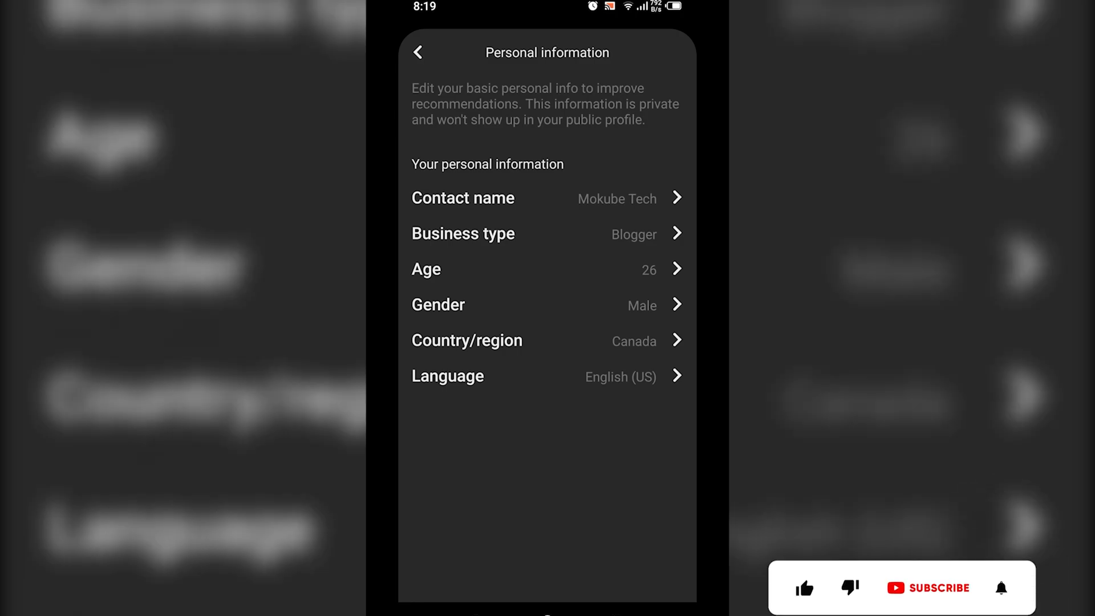
{"action": "left_click", "coordinate": [467, 340]}
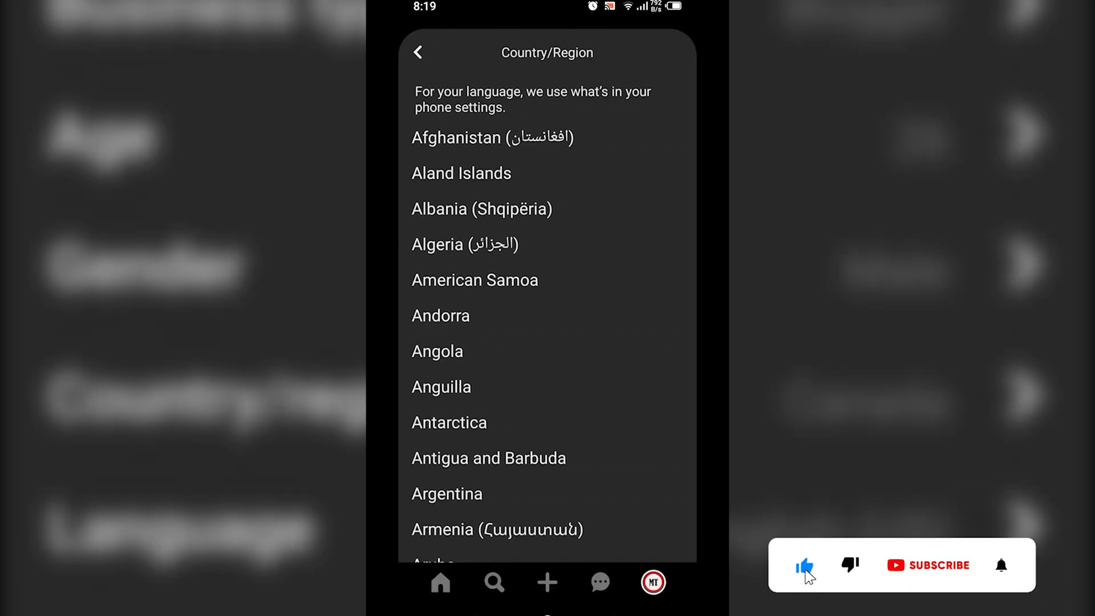
Scroll the Country/Region list and select Costa Rica in place of Canada
{"action": "scroll", "scroll_direction": "down", "scroll_amount": 3}
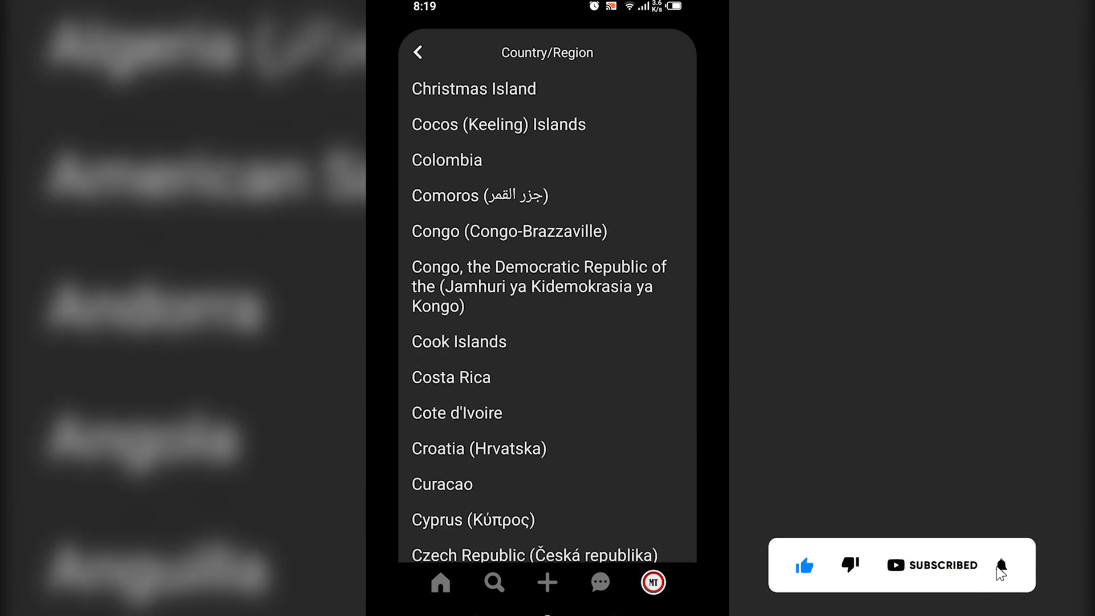
{"action": "scroll", "scroll_direction": "down", "scroll_amount": 3}
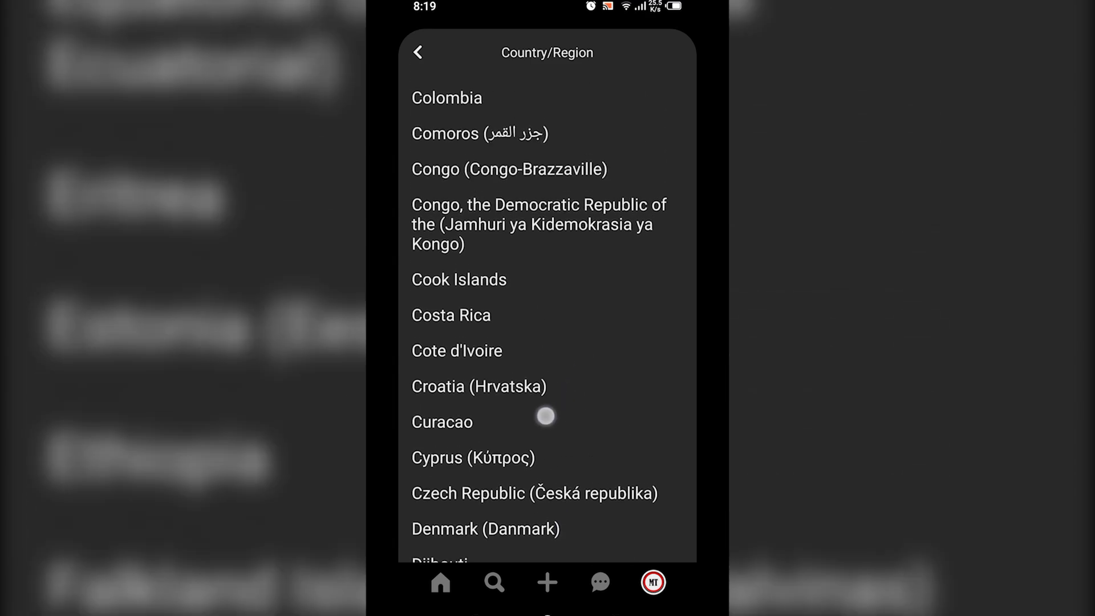
{"action": "left_click", "coordinate": [451, 315]}
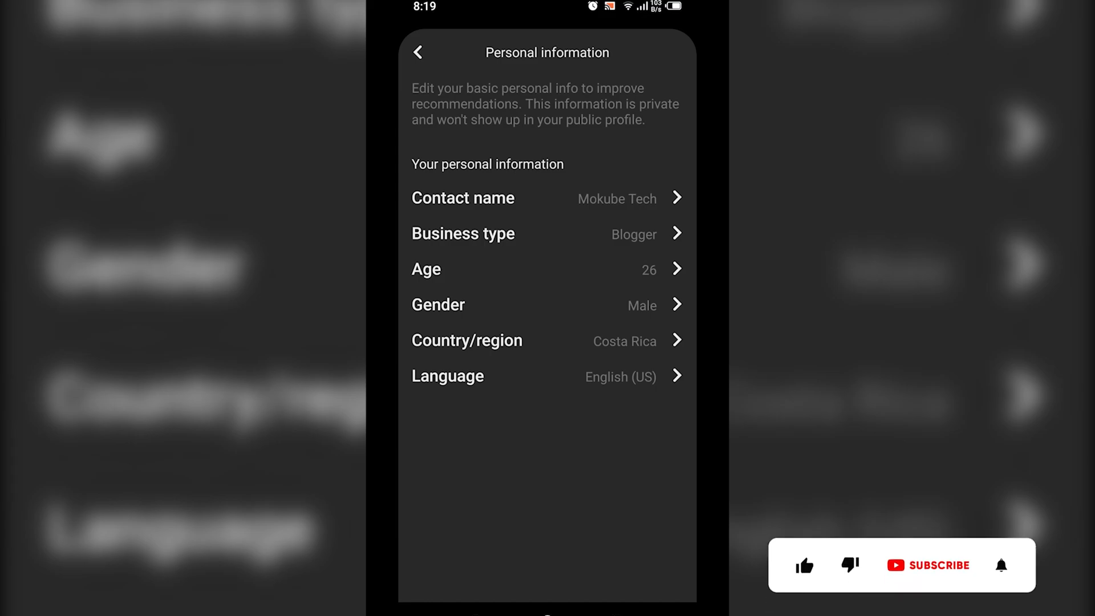
{"action": "left_click", "coordinate": [804, 566]}
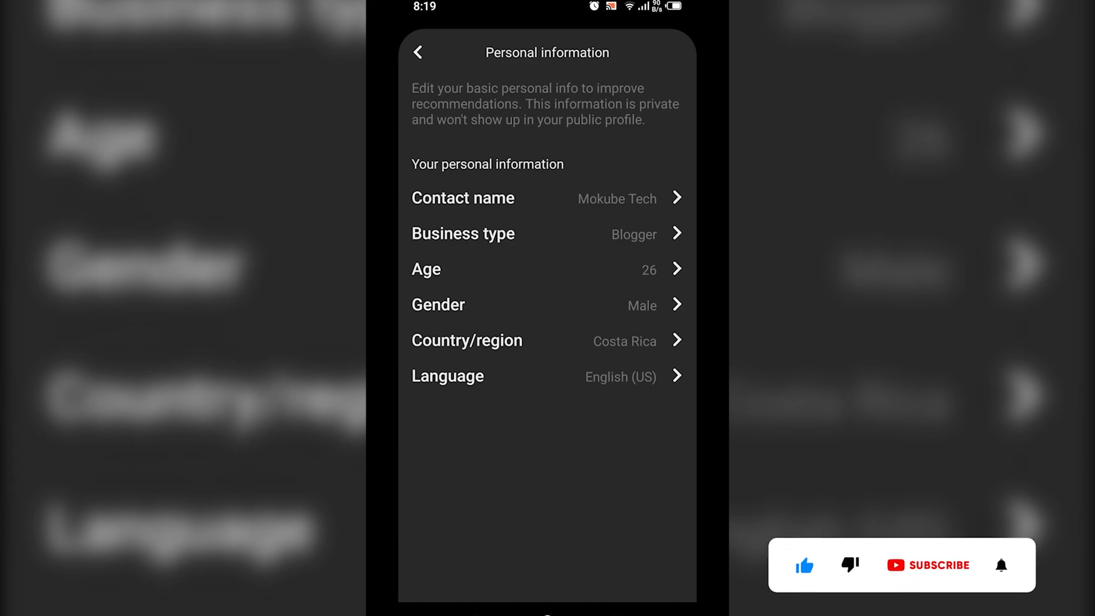
{"action": "left_click", "coordinate": [927, 566]}
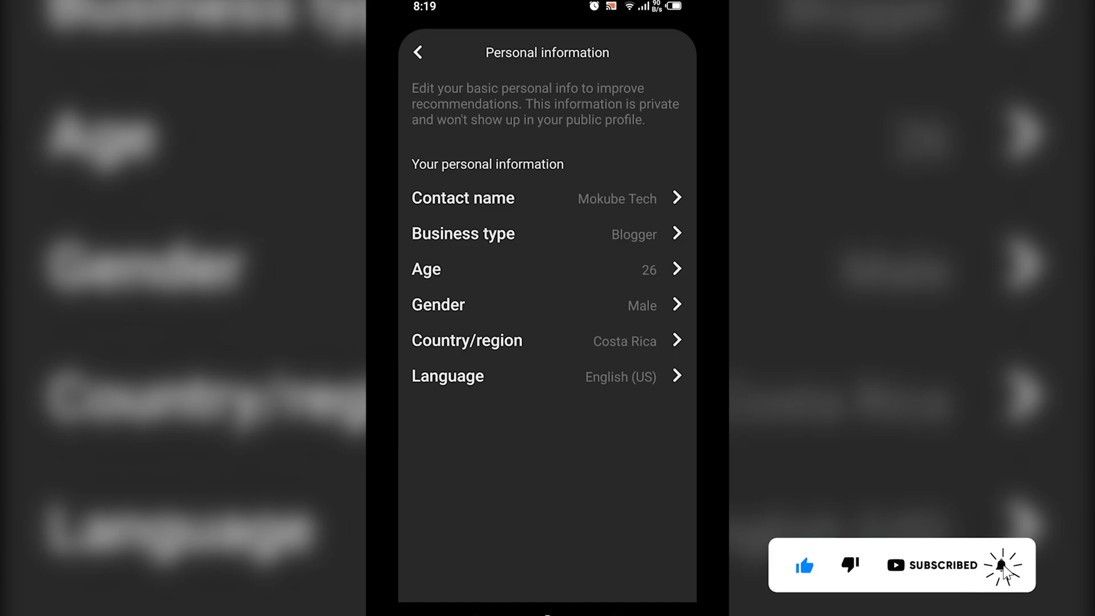